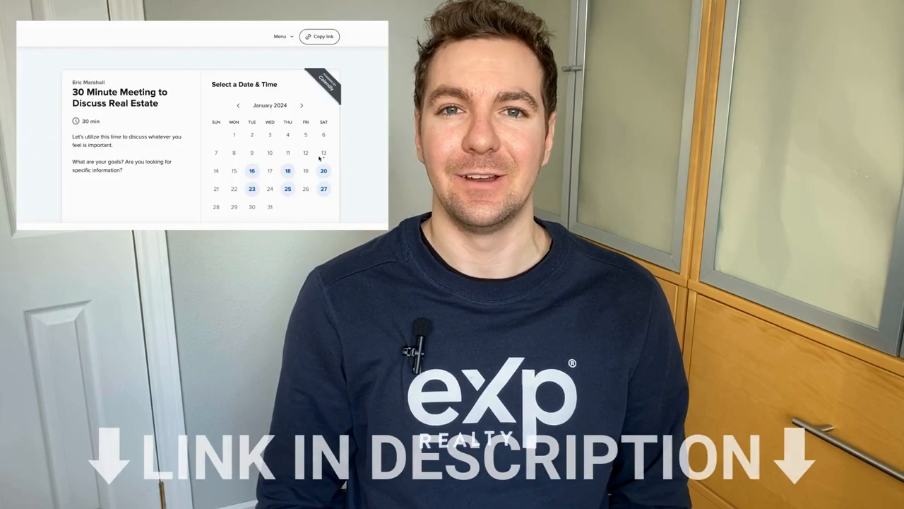
Step: Select Thursday, January 18 on the Calendly real estate booking page to show evening time slots
left_click(288, 170)
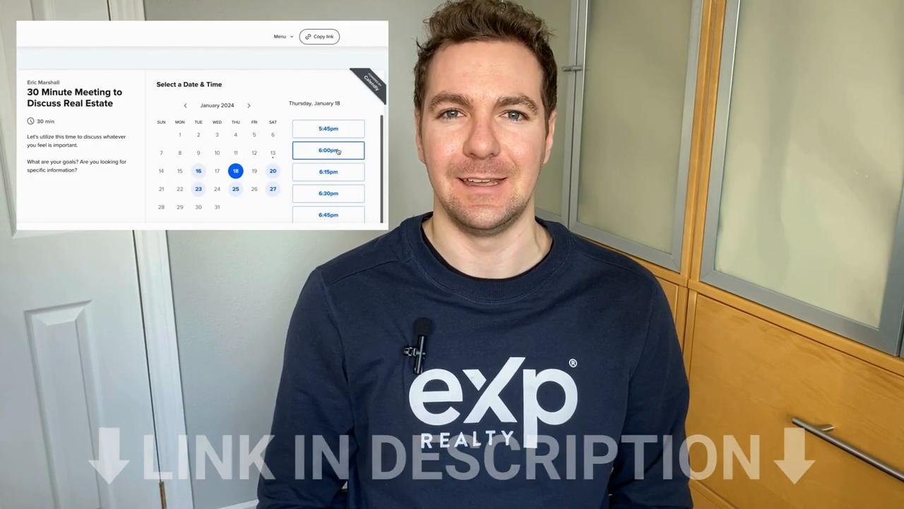
left_click(328, 149)
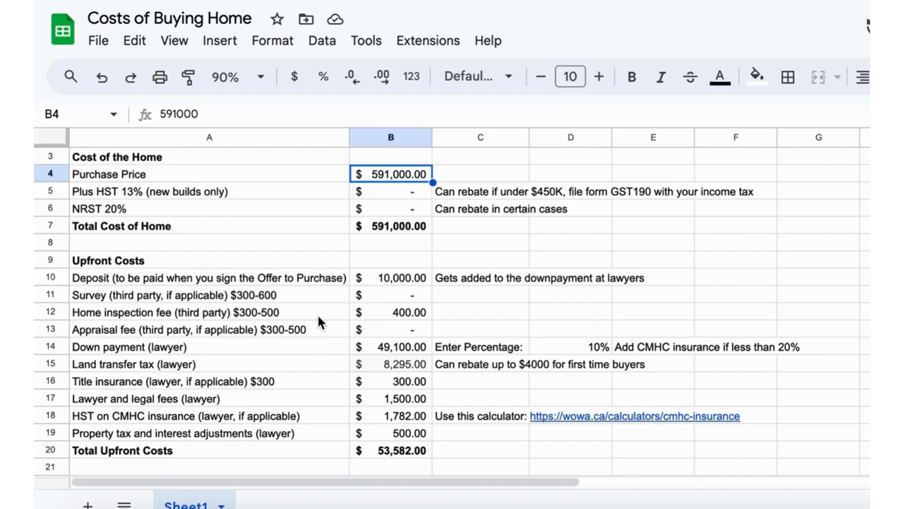
mouse_move(336, 247)
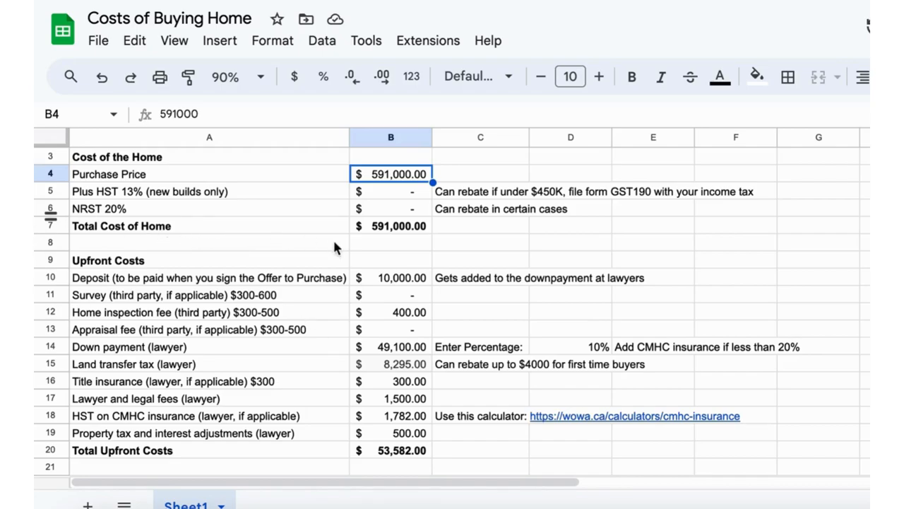
mouse_move(329, 201)
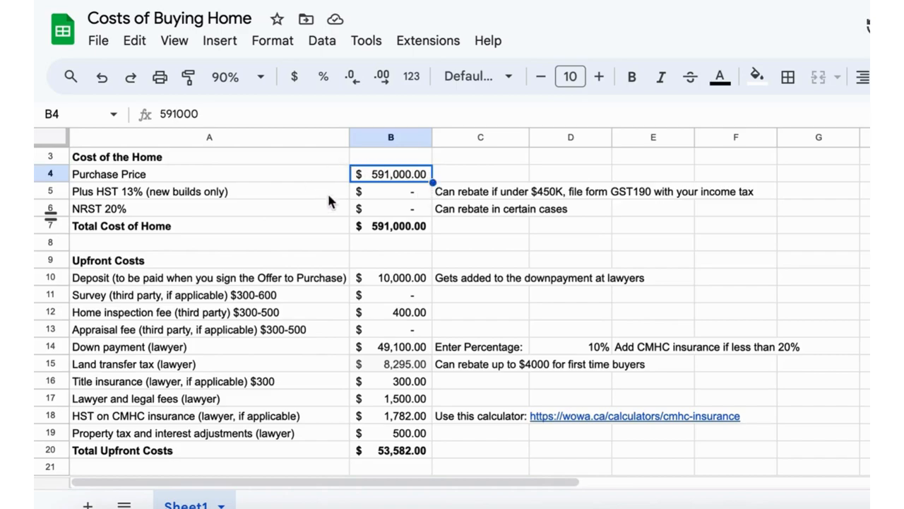
mouse_move(434, 216)
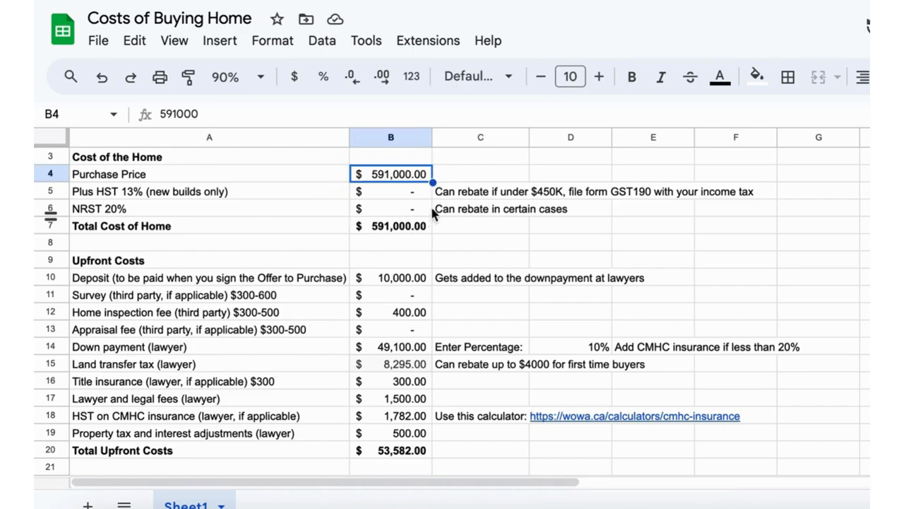
mouse_move(445, 205)
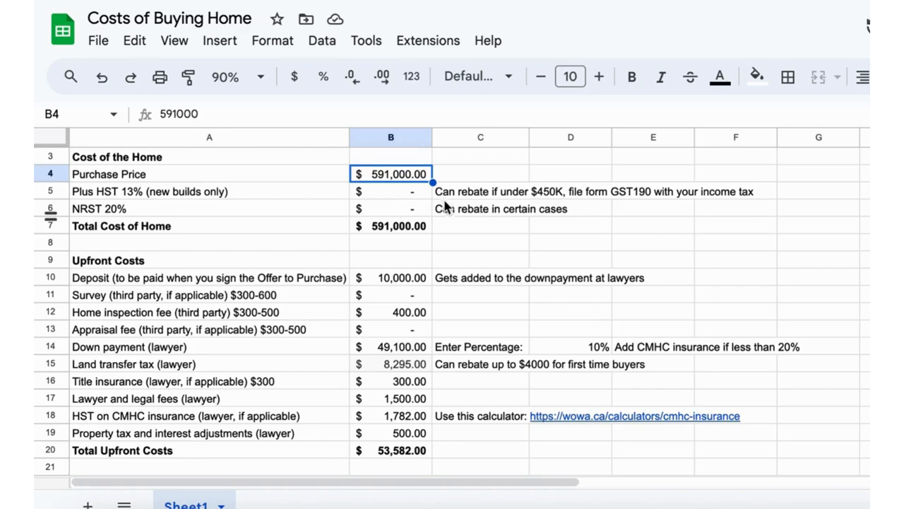
mouse_move(339, 263)
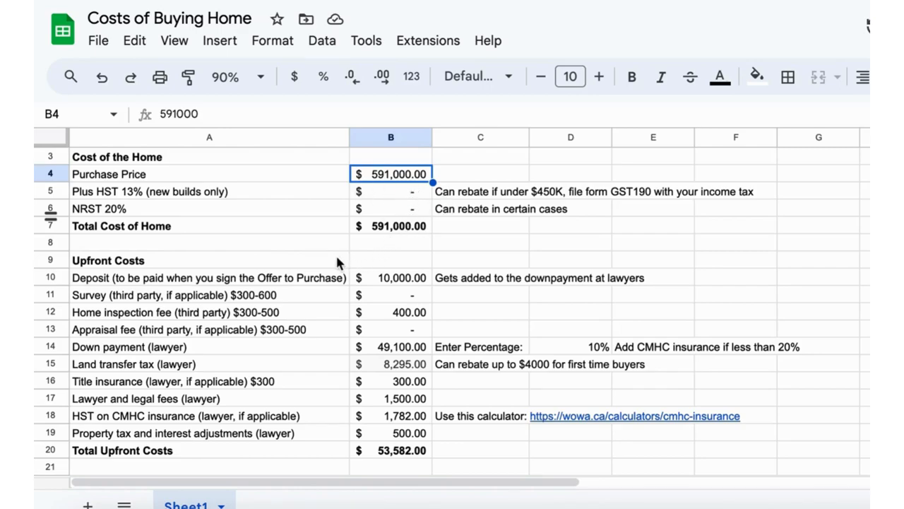
mouse_move(414, 204)
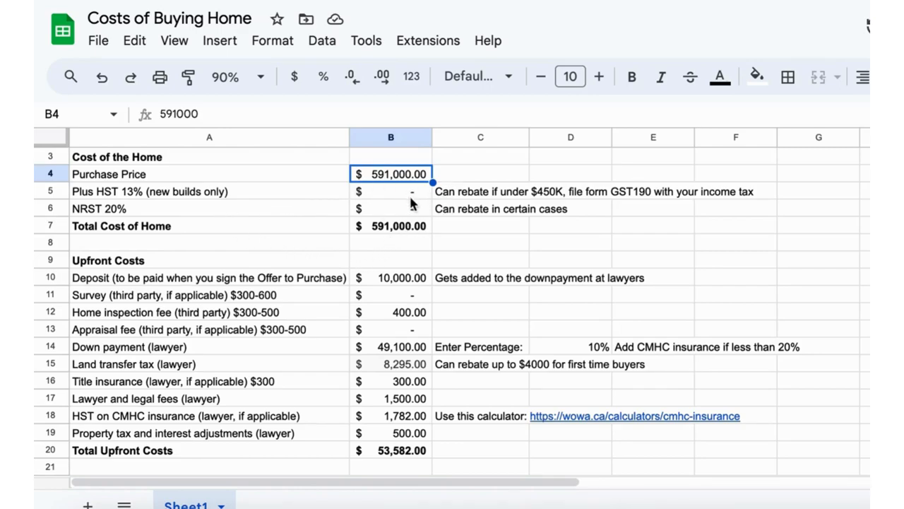
left_click(390, 190)
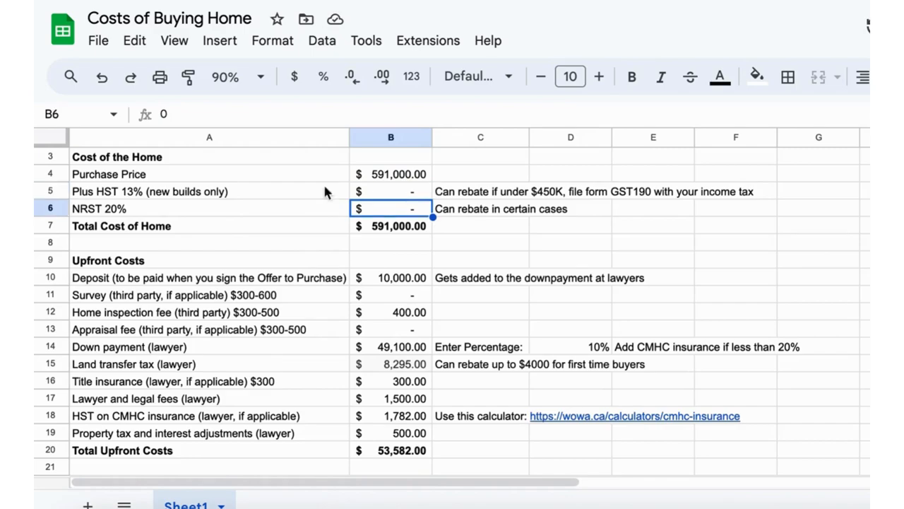
mouse_move(297, 227)
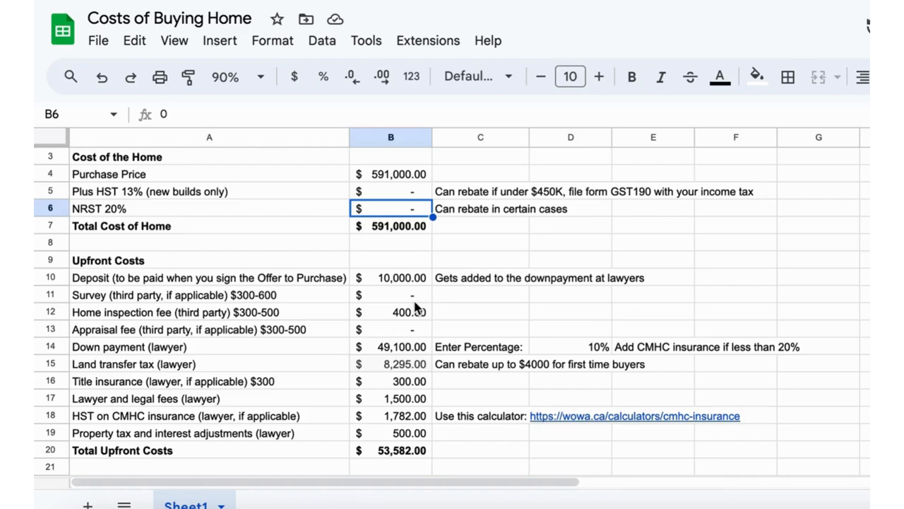
left_click(391, 225)
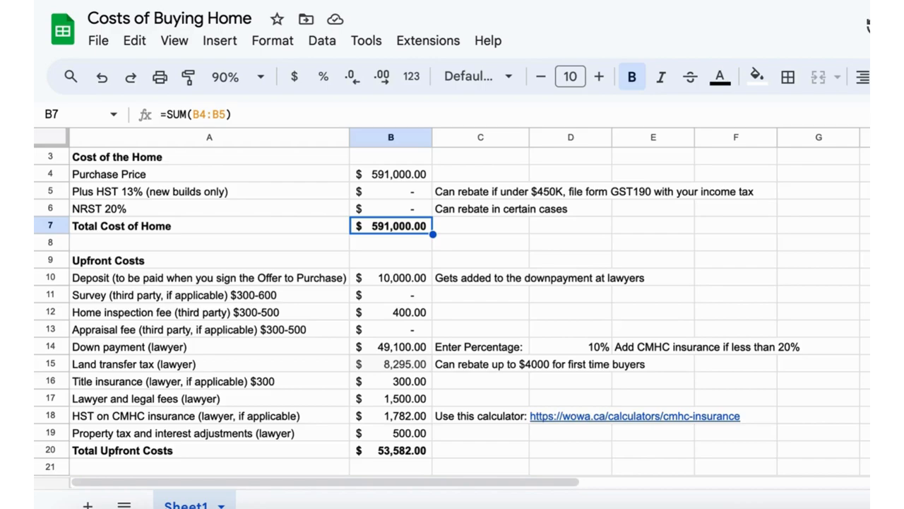
left_click(391, 242)
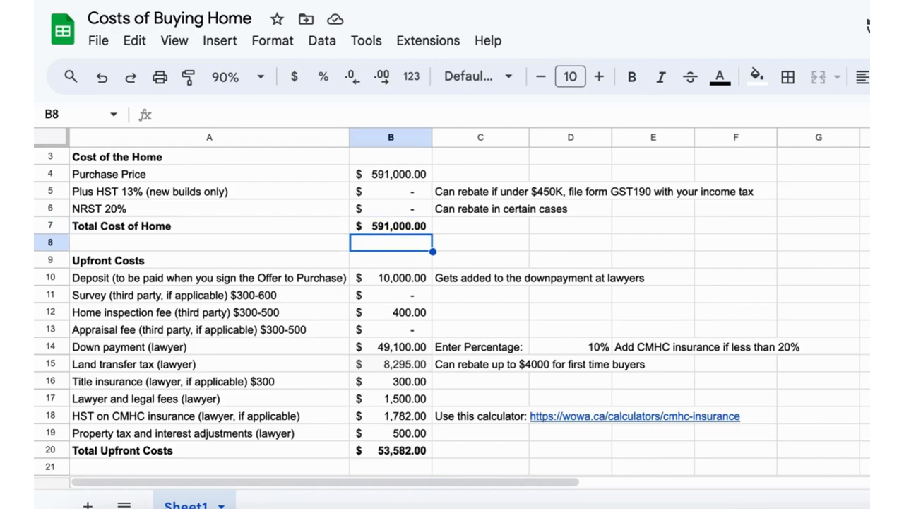
left_click(390, 278)
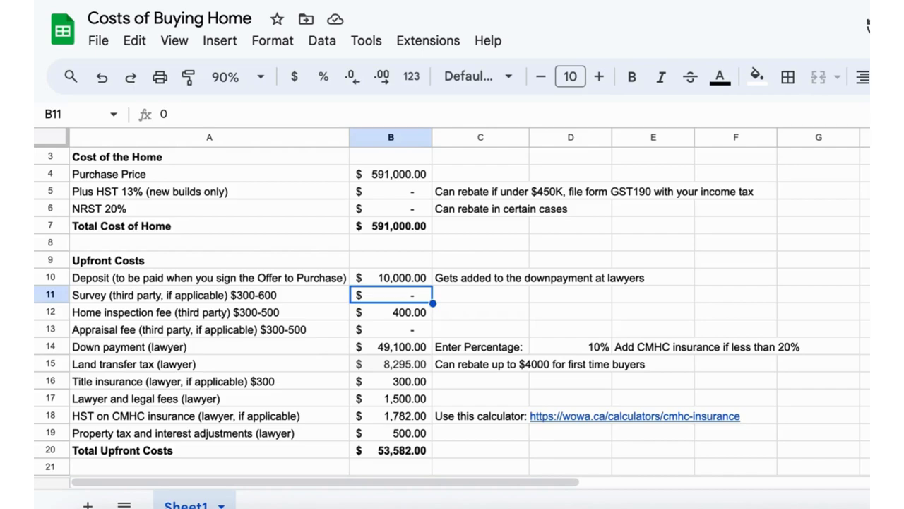
left_click(390, 311)
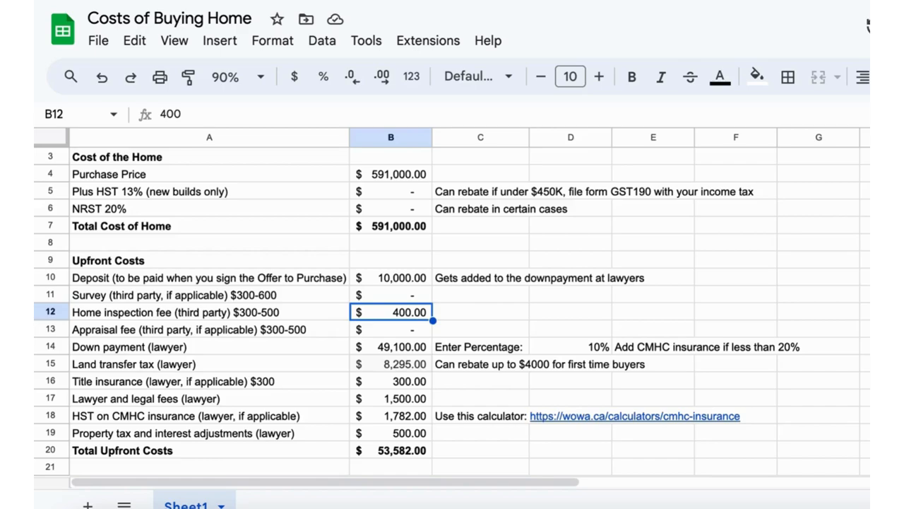
left_click(390, 328)
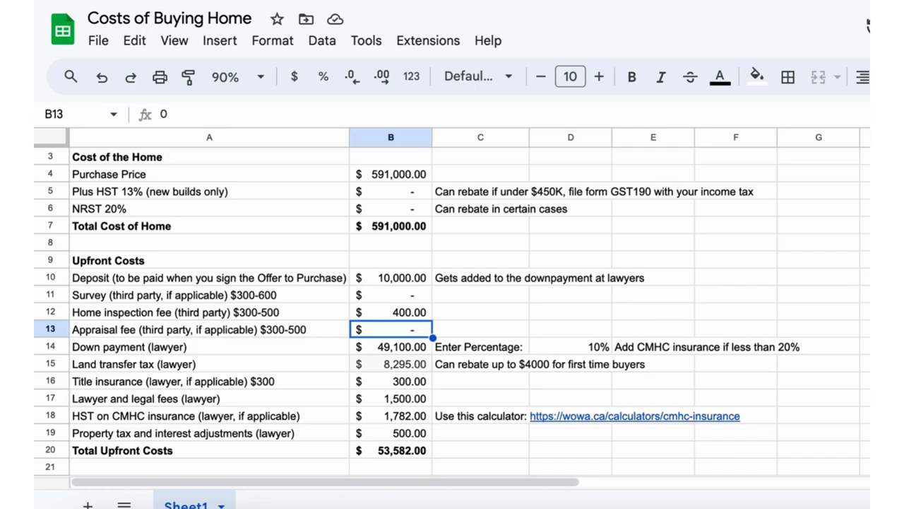
left_click(390, 346)
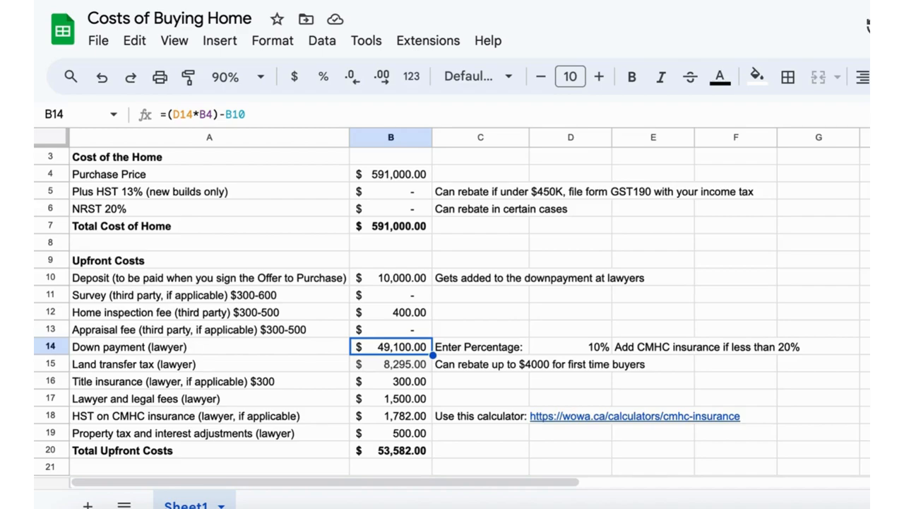
left_click(570, 346)
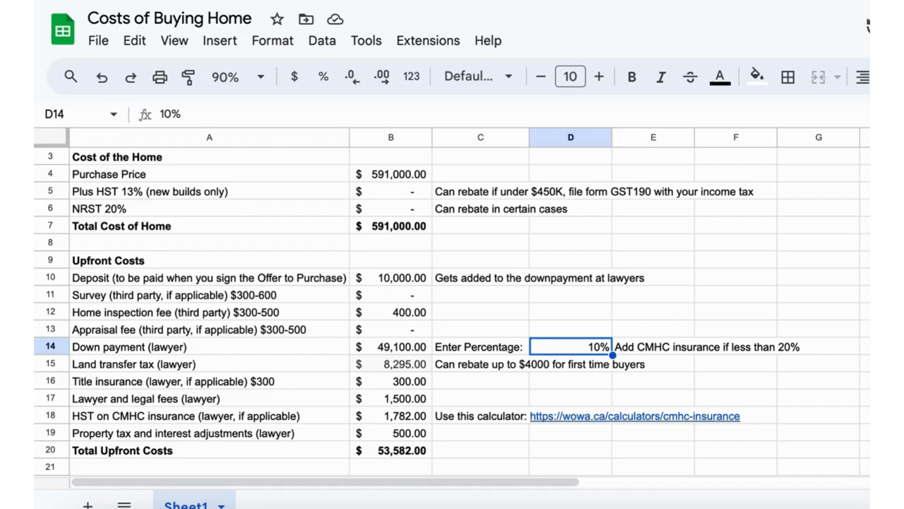
left_click(653, 346)
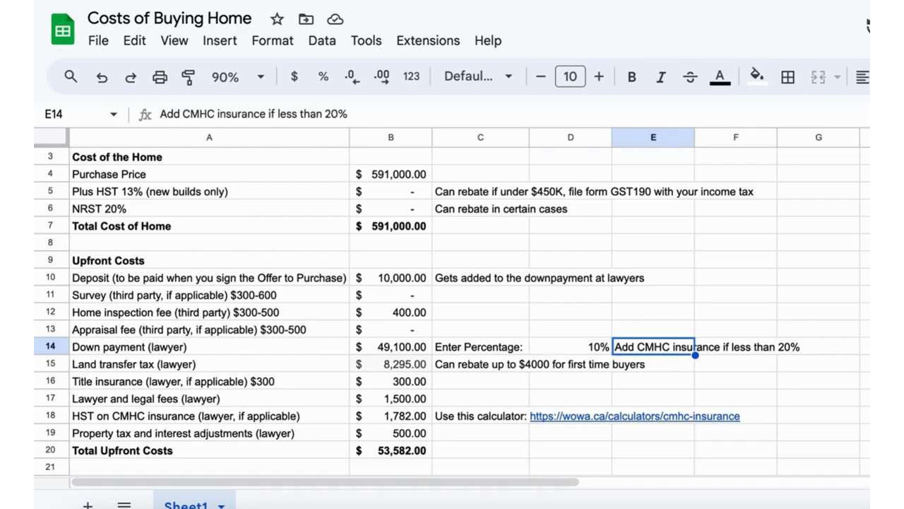
left_click(570, 346)
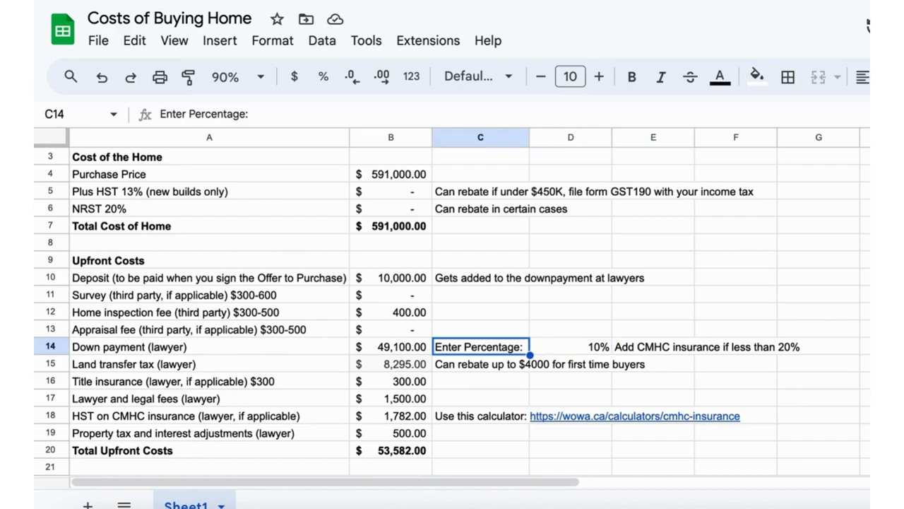
left_click(570, 346)
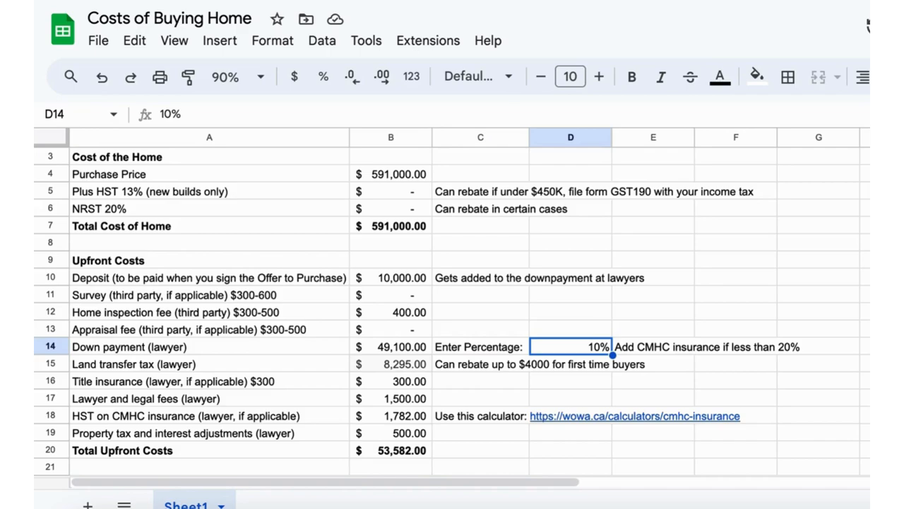
left_click(391, 364)
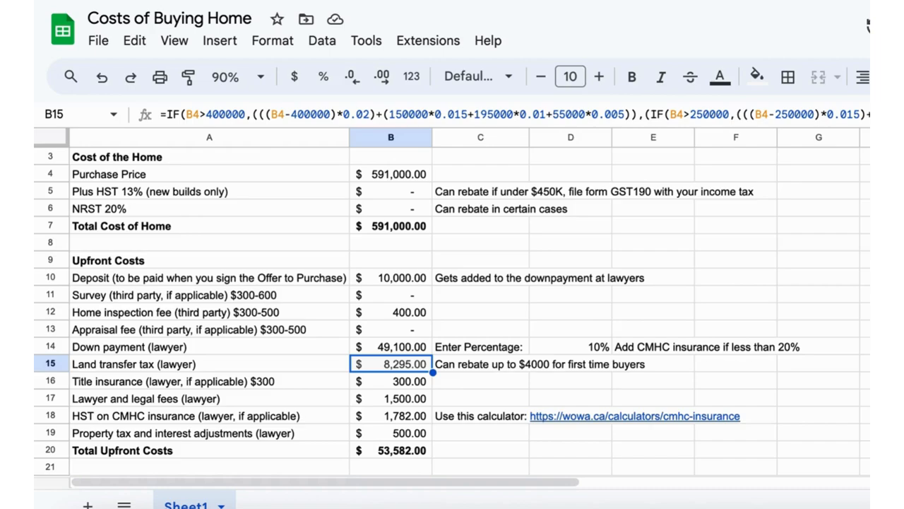
left_click(390, 381)
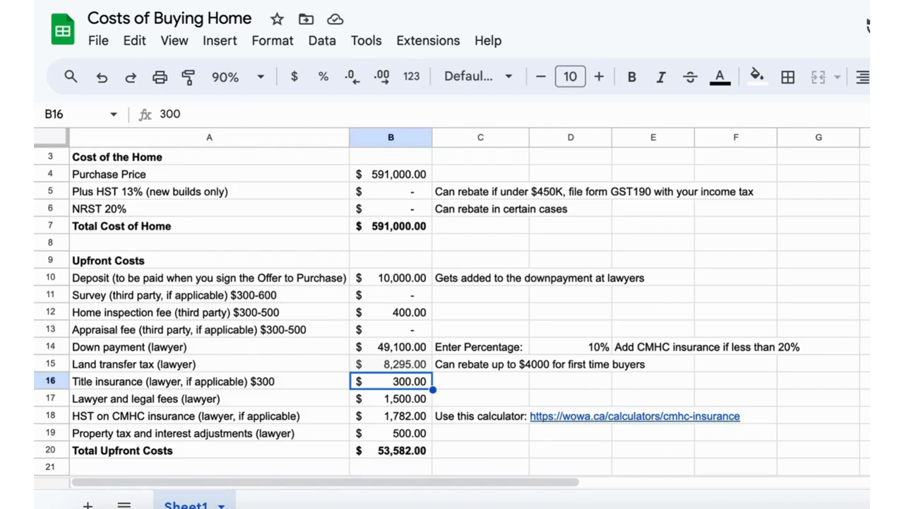
left_click(391, 397)
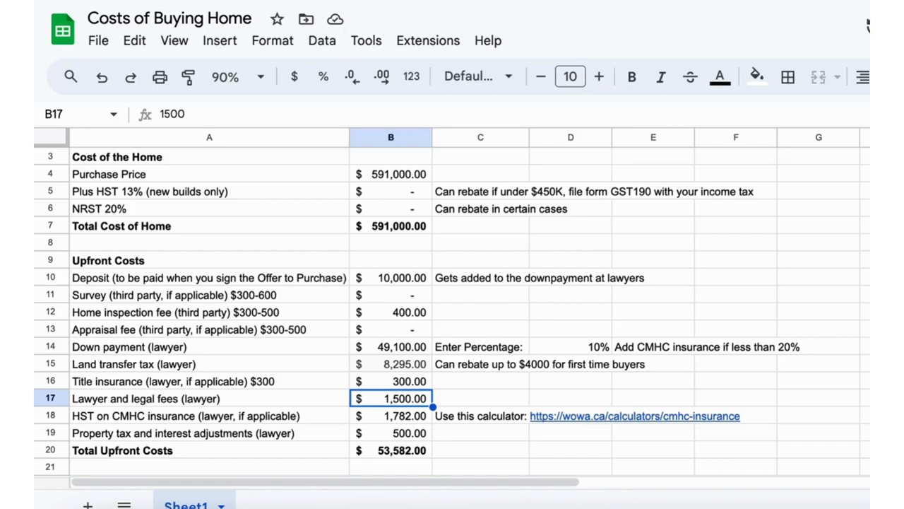
left_click(391, 416)
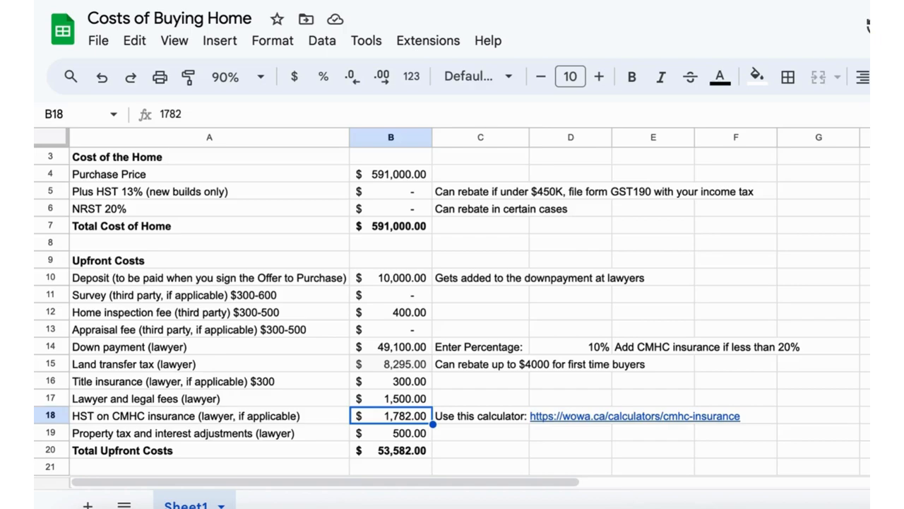
left_click(390, 433)
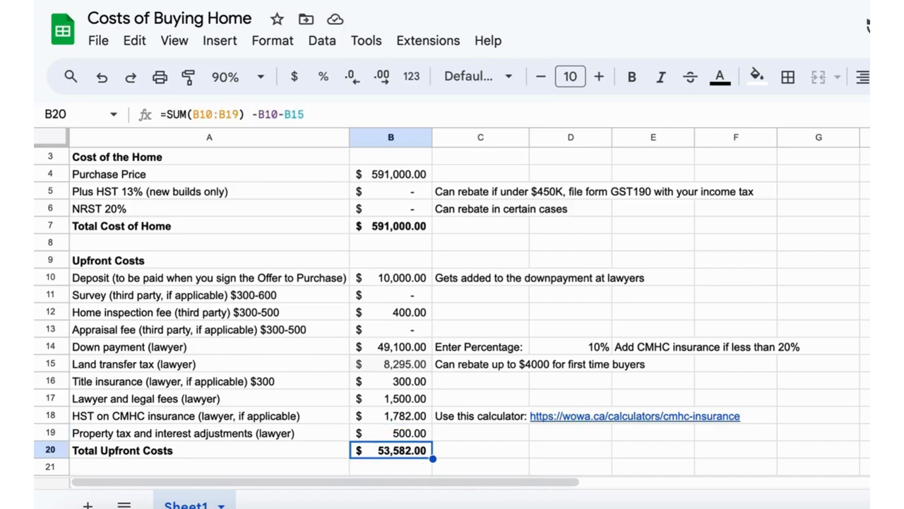
left_click(631, 76)
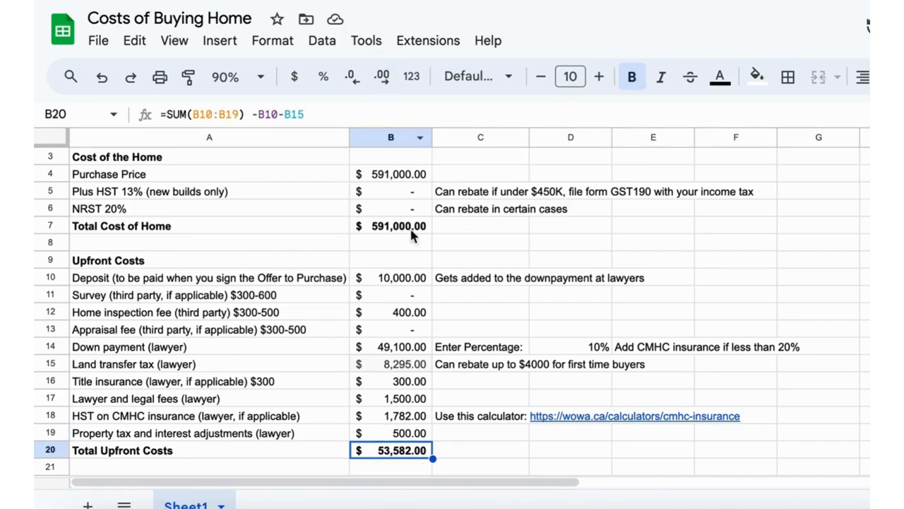
mouse_move(575, 185)
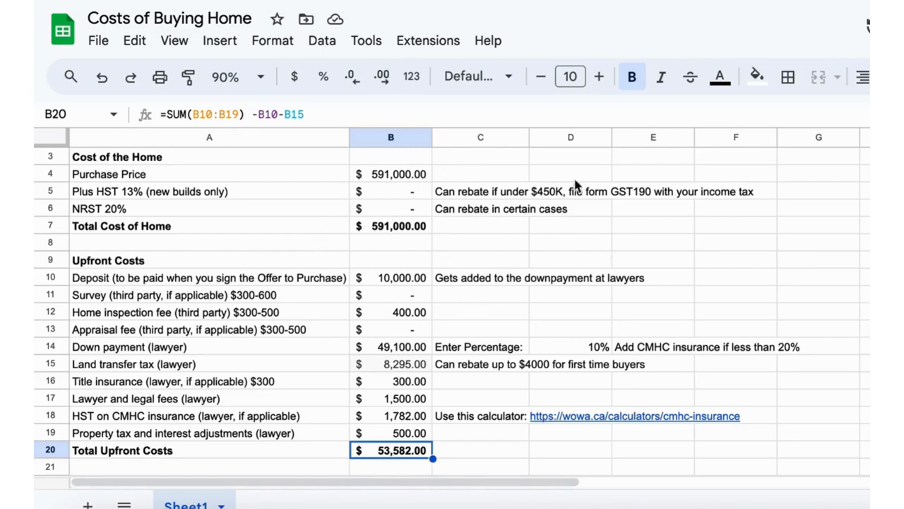
mouse_move(551, 327)
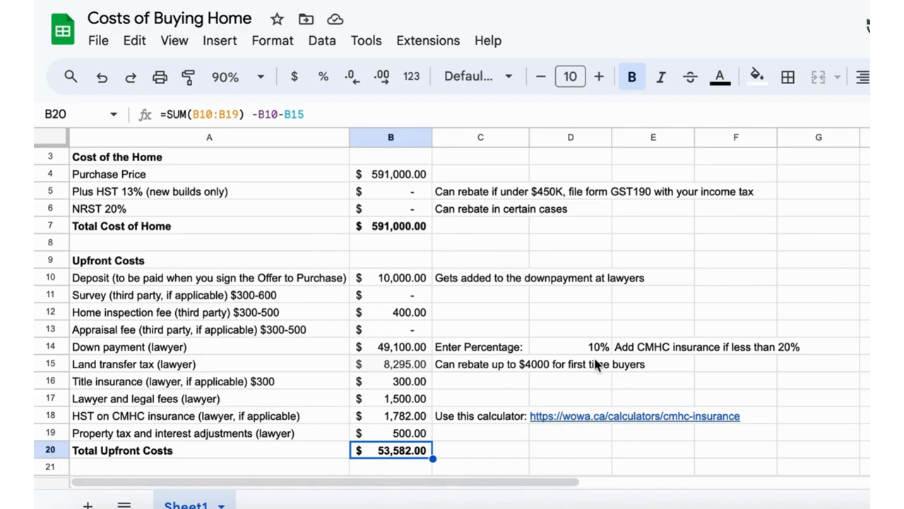
mouse_move(534, 460)
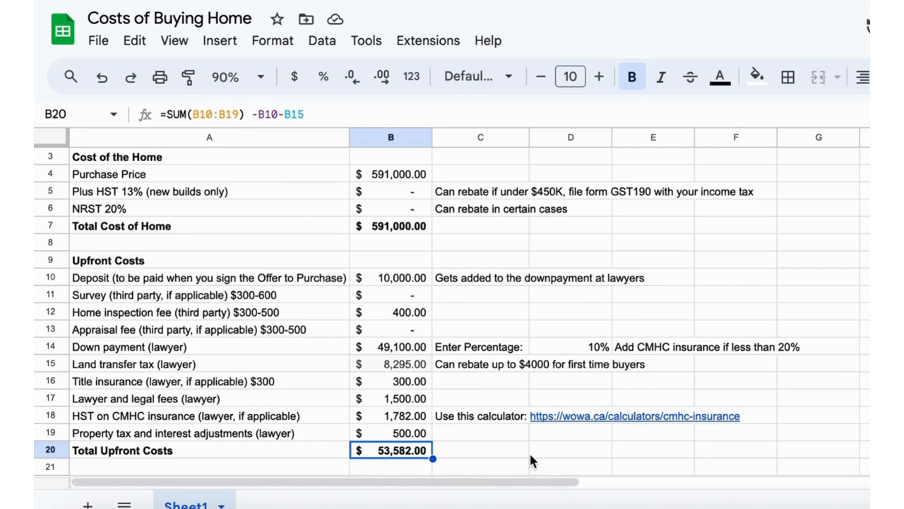
mouse_move(485, 440)
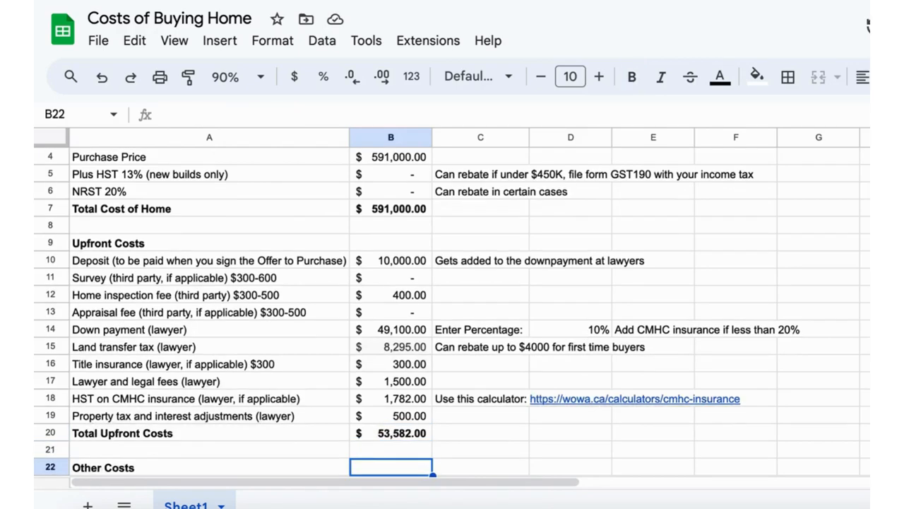
scroll("down", 3)
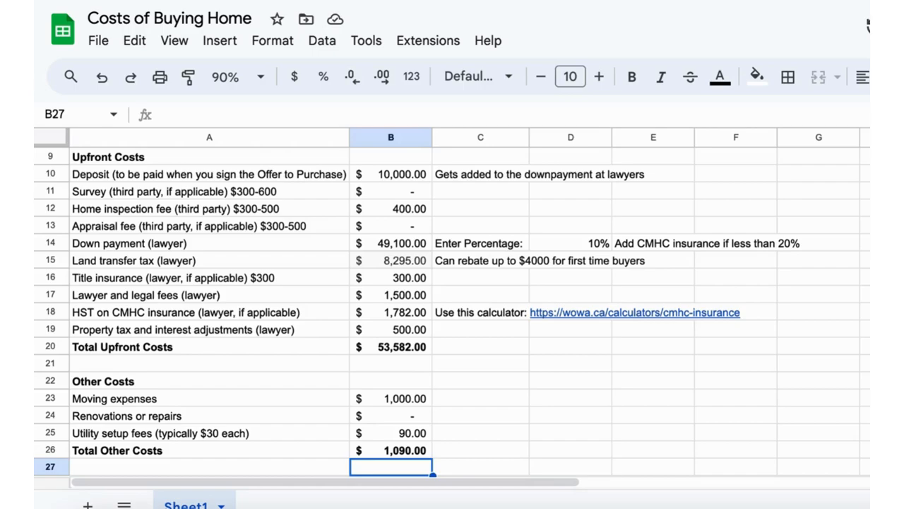
left_click(391, 433)
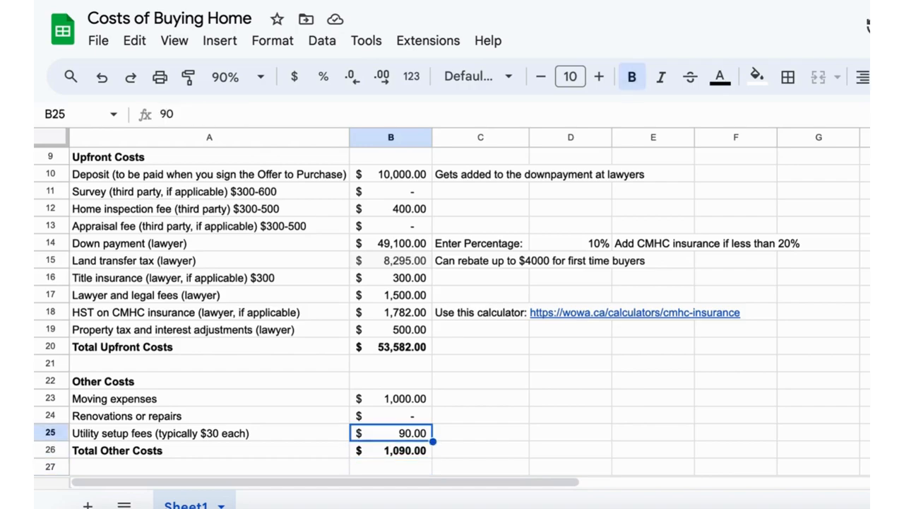
left_click(391, 398)
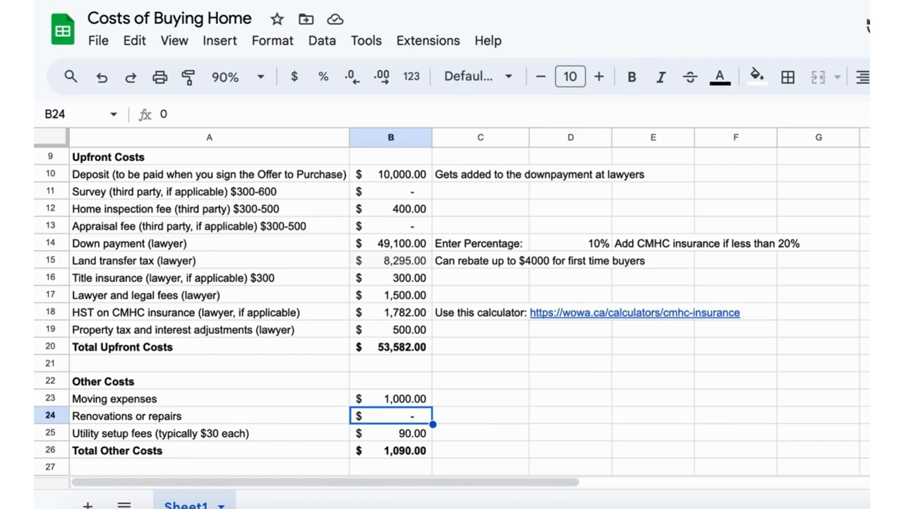
left_click(391, 433)
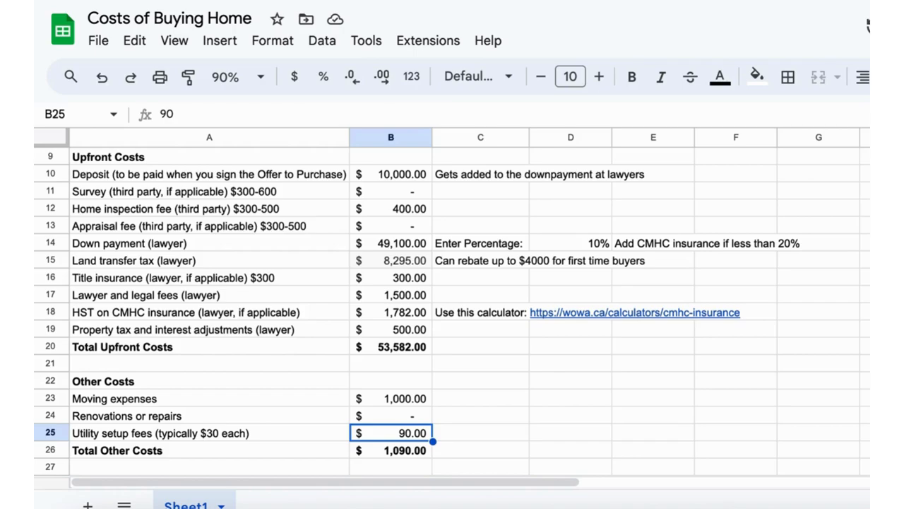
left_click(391, 450)
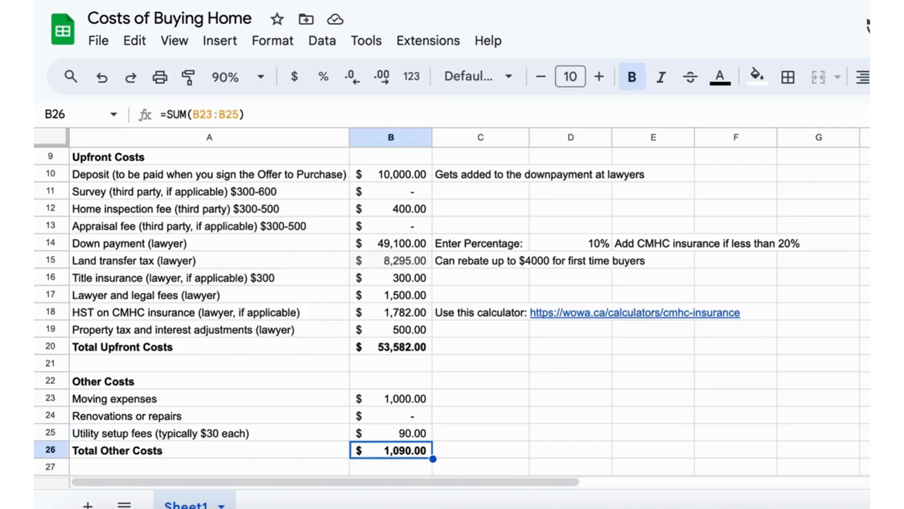
scroll("down", 3)
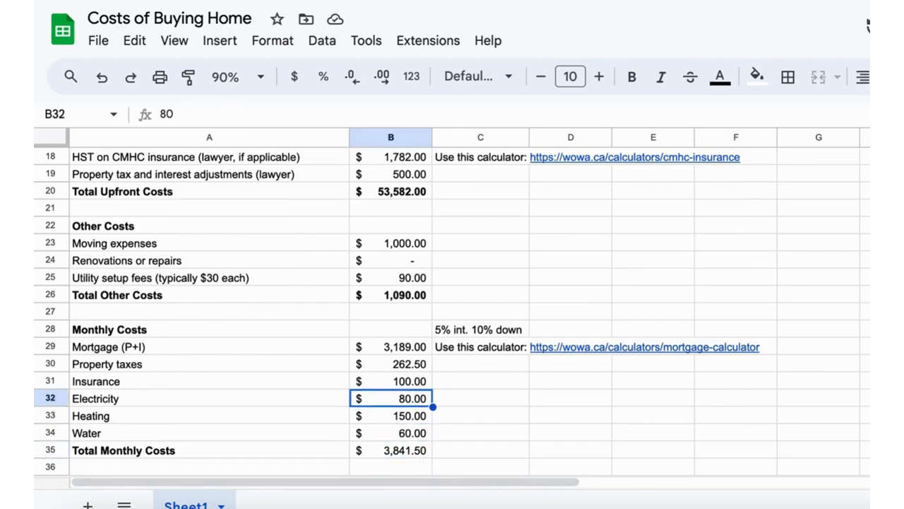
left_click(390, 346)
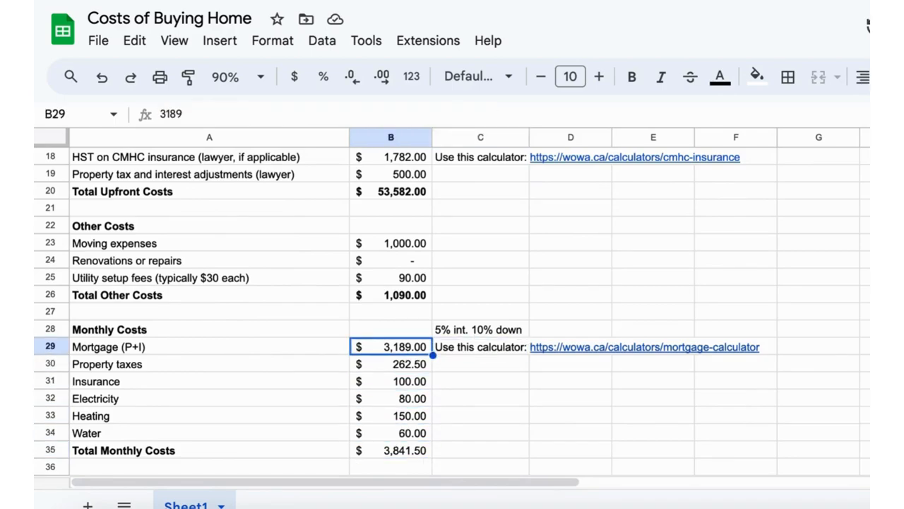
left_click(481, 330)
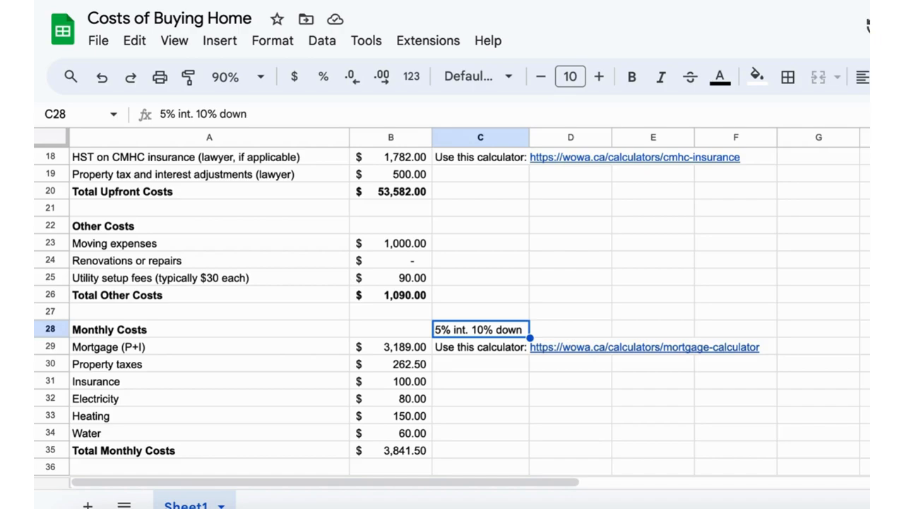
left_click(391, 346)
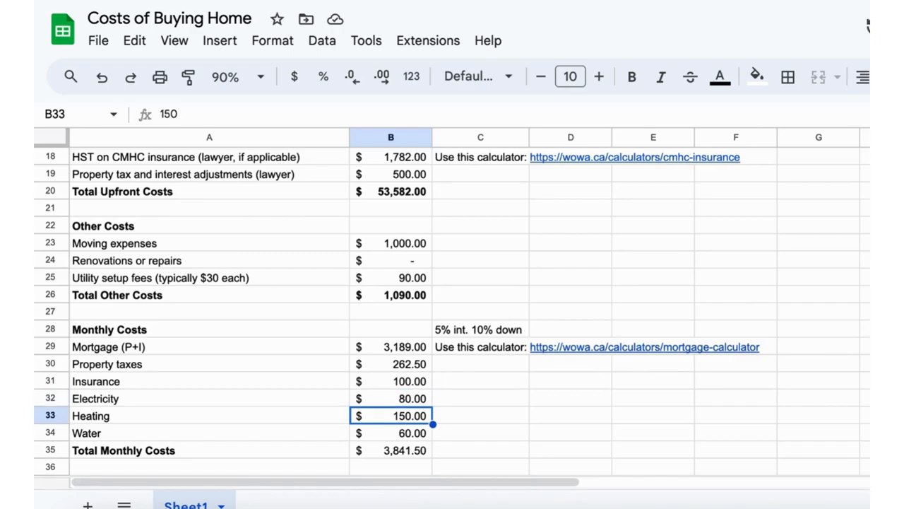
left_click(391, 450)
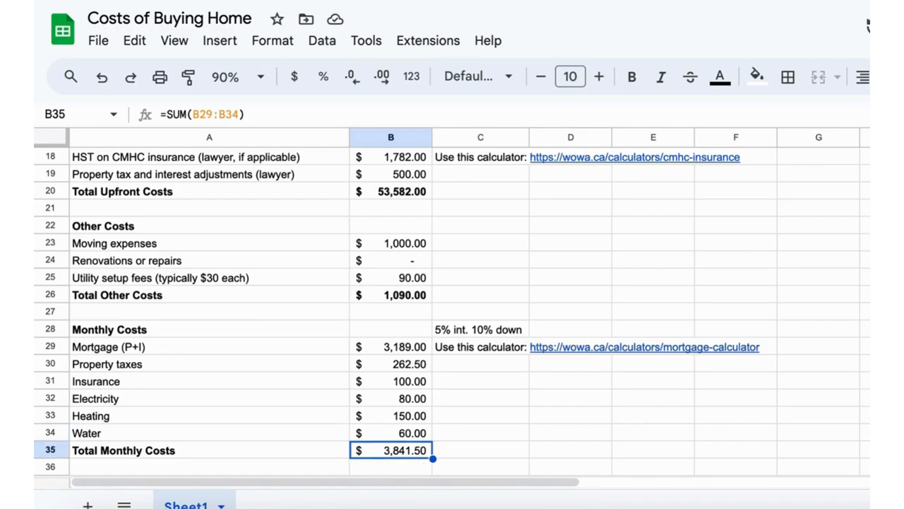
scroll("down", 3)
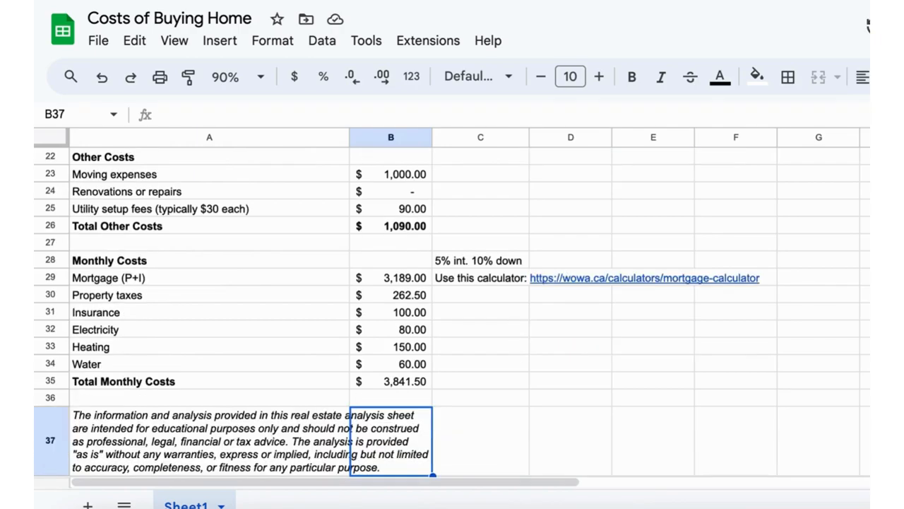